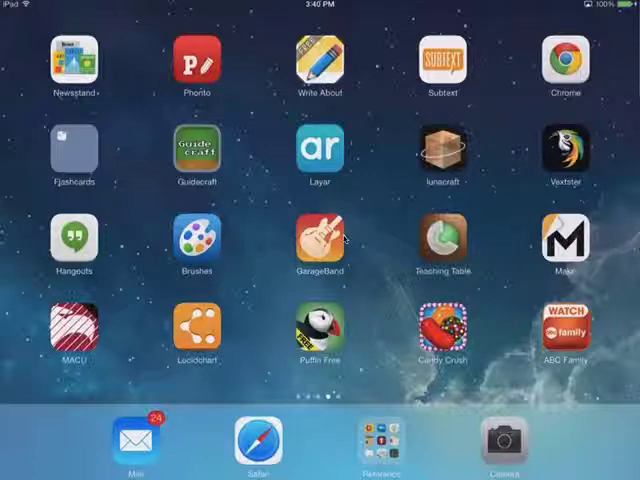
Step: Launch Lucidchart from the home screen to reach the My Documents gallery
{"action": "left_click", "coordinate": [196, 332]}
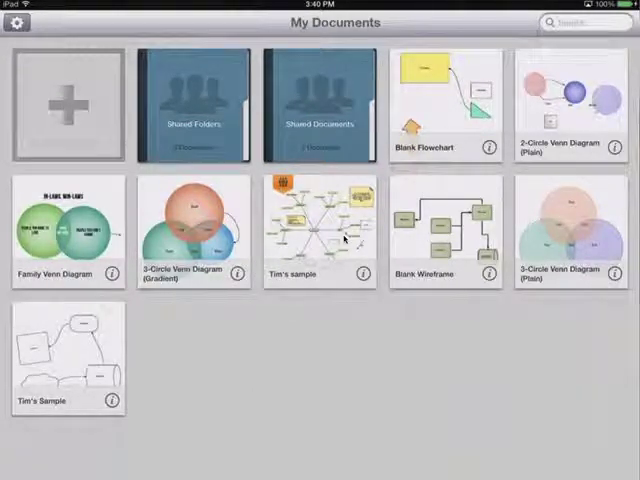
Step: Create a new Blank Flowchart document and title it 'Sample'
{"action": "left_click", "coordinate": [64, 102]}
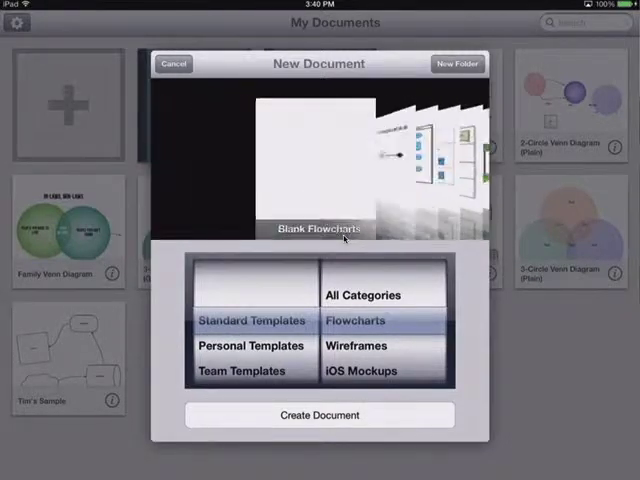
{"action": "left_click", "coordinate": [318, 416]}
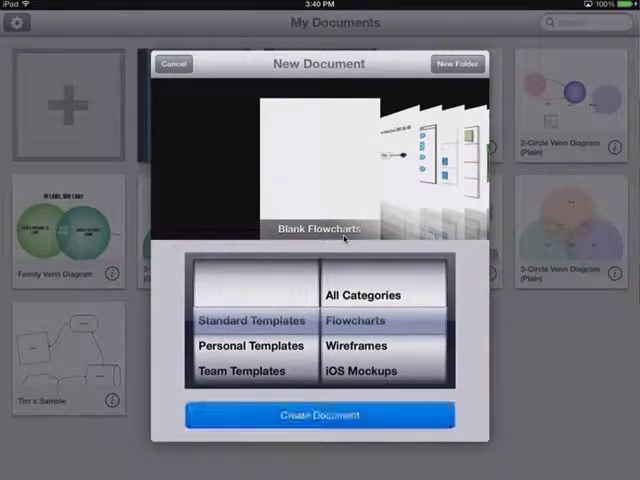
{"action": "left_click", "coordinate": [318, 416]}
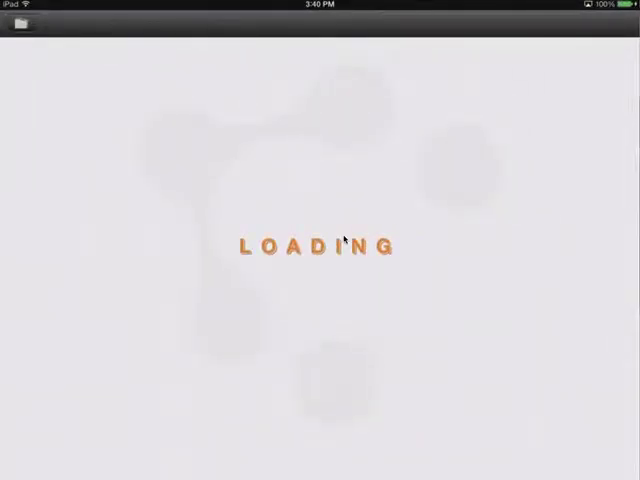
{"action": "mouse_move", "coordinate": [48, 452]}
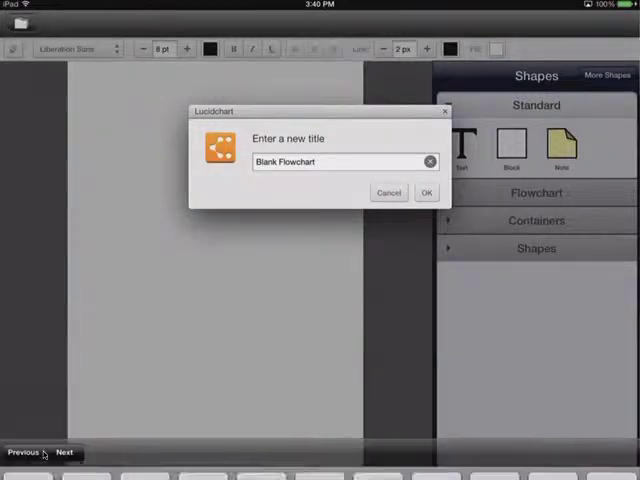
{"action": "type", "text": "Sample"}
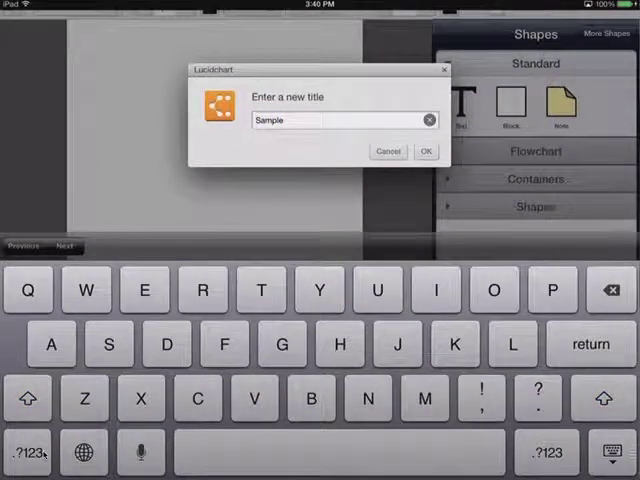
{"action": "left_click", "coordinate": [424, 150]}
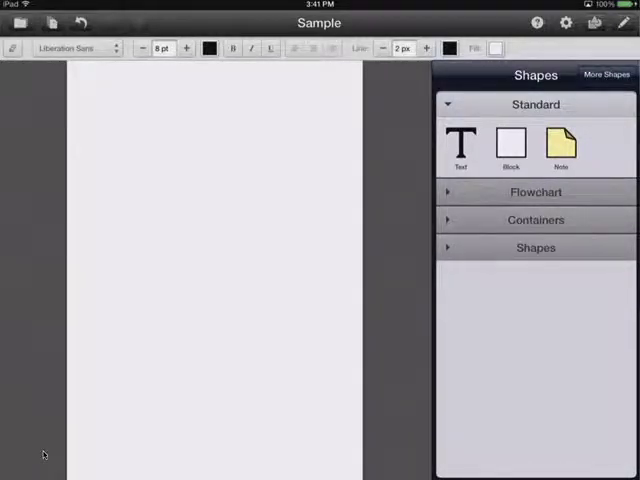
Step: Add an enlarged Process box labelled 'One' with larger label text
{"action": "left_click", "coordinate": [536, 192]}
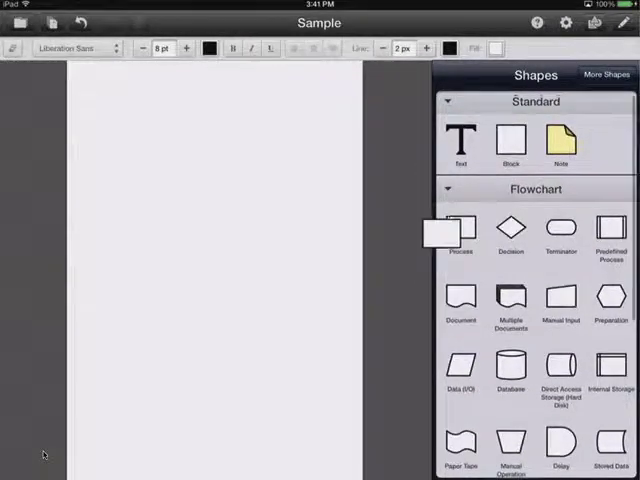
{"action": "left_click_drag", "start_coordinate": [460, 228], "coordinate": [216, 276]}
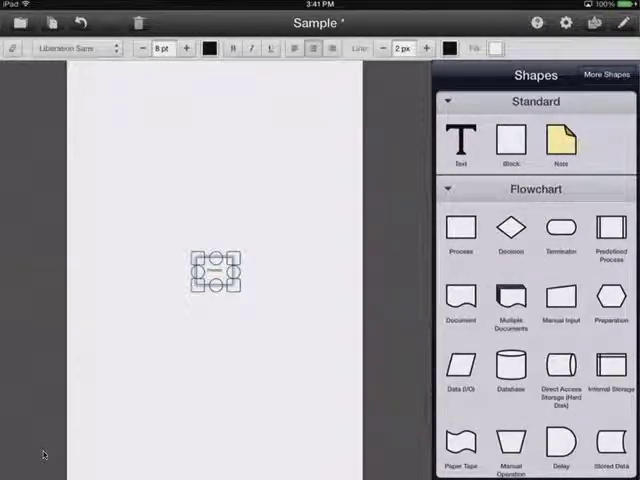
{"action": "left_click_drag", "start_coordinate": [216, 272], "coordinate": [182, 168]}
{"action": "type", "text": "9"}
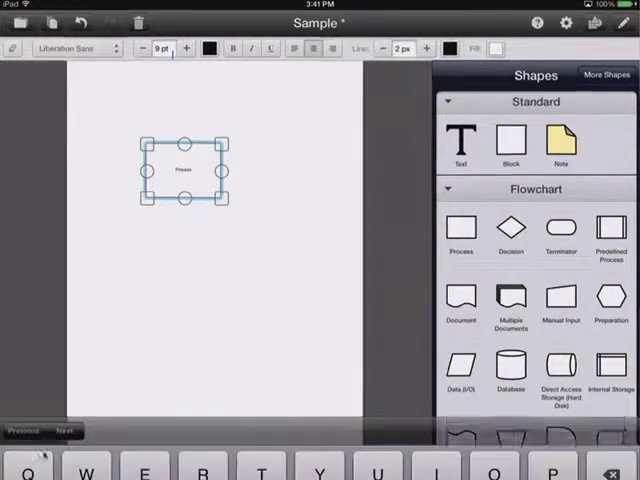
{"action": "double_click", "coordinate": [184, 172]}
{"action": "type", "text": "One"}
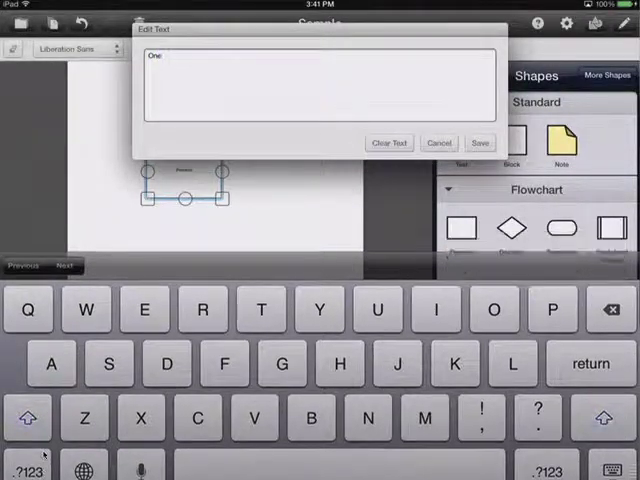
{"action": "left_click", "coordinate": [480, 142]}
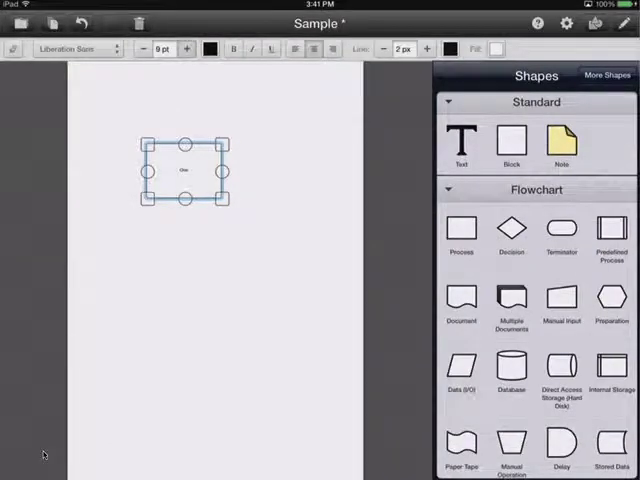
{"action": "left_click", "coordinate": [188, 48]}
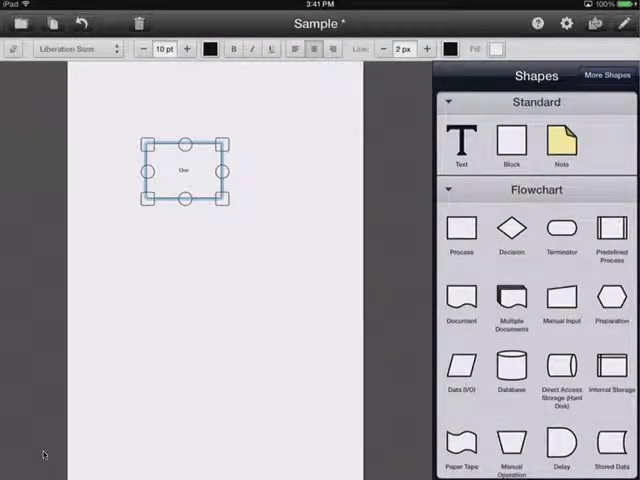
Step: Stretch the box into a wide rectangle near the top and add a Terminator below it
{"action": "left_click_drag", "start_coordinate": [184, 170], "coordinate": [252, 208]}
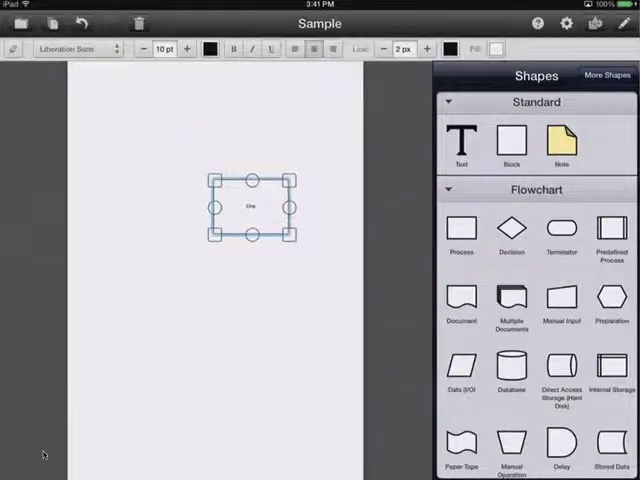
{"action": "left_click_drag", "start_coordinate": [252, 208], "coordinate": [188, 164]}
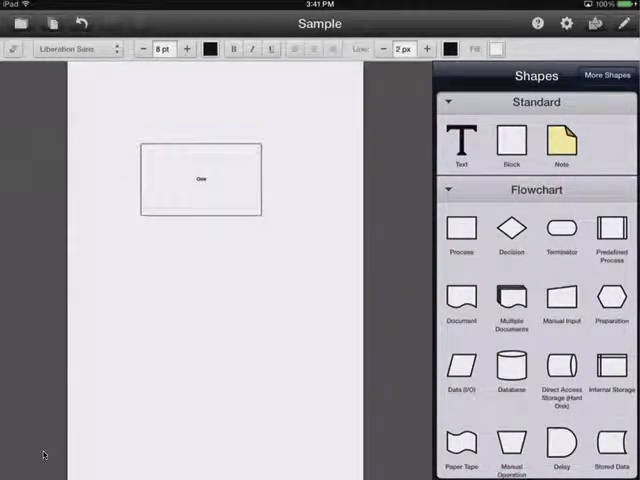
{"action": "left_click", "coordinate": [186, 48]}
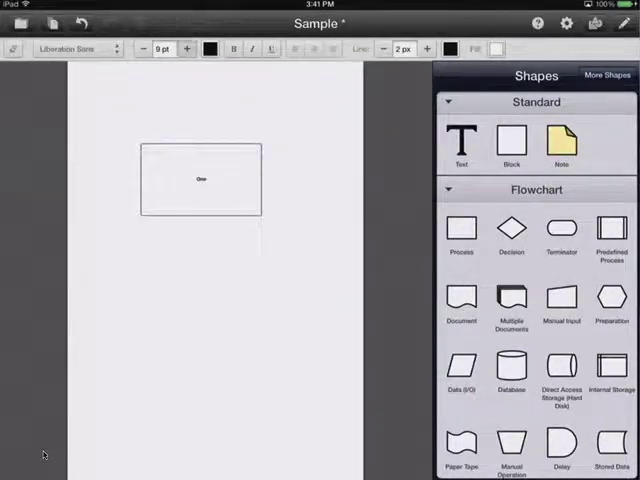
{"action": "left_click", "coordinate": [200, 180]}
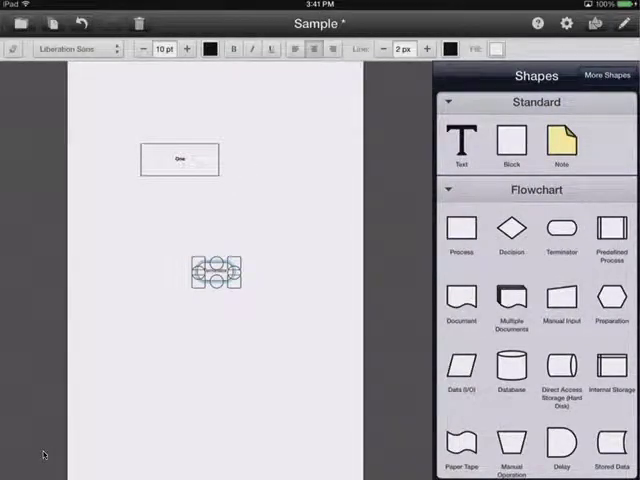
Step: Colour the Terminator yellow and connect it up to the bottom of box One
{"action": "left_click", "coordinate": [504, 48]}
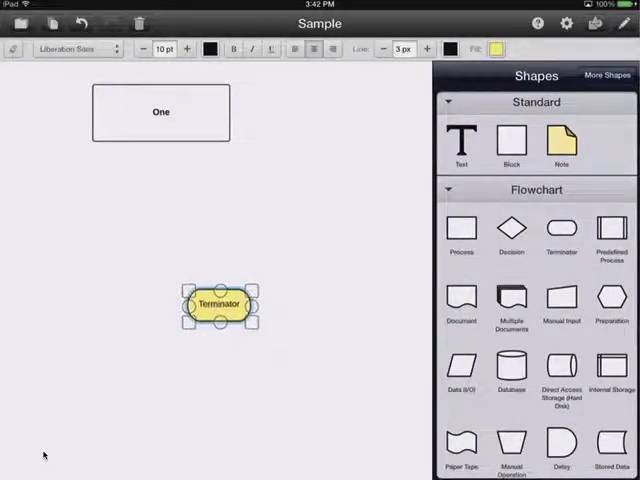
{"action": "left_click_drag", "start_coordinate": [220, 308], "coordinate": [170, 244]}
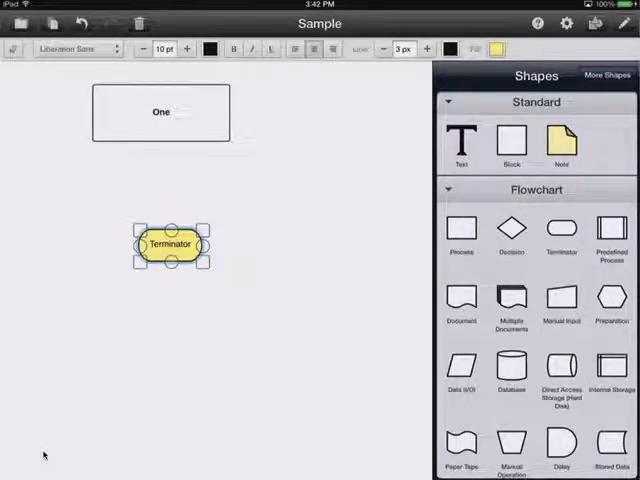
{"action": "left_click_drag", "start_coordinate": [184, 228], "coordinate": [204, 136]}
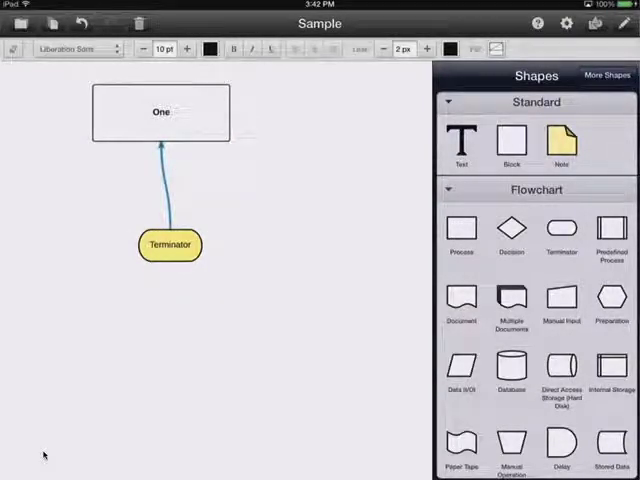
{"action": "scroll", "scroll_direction": "down", "scroll_amount": 3}
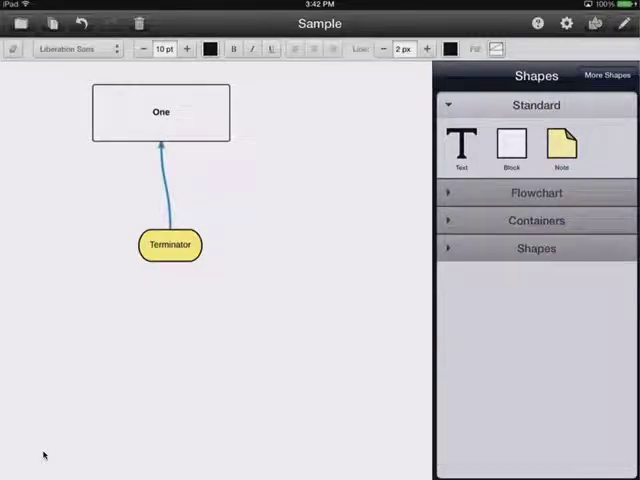
Step: Place a labelled red stop octagon beside the Terminator, connected to box One
{"action": "left_click", "coordinate": [536, 248]}
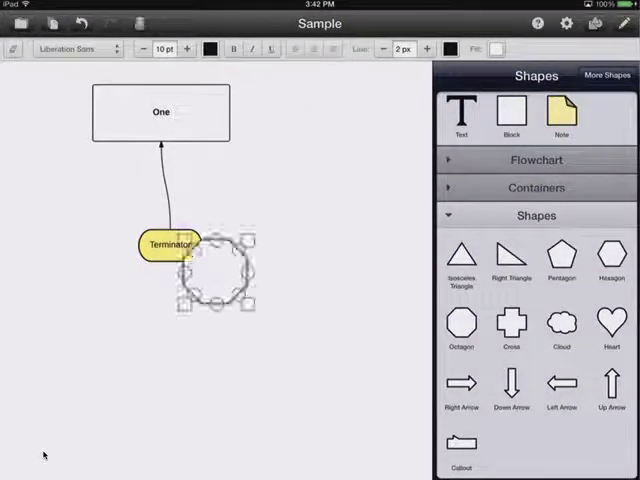
{"action": "left_click_drag", "start_coordinate": [216, 276], "coordinate": [340, 220]}
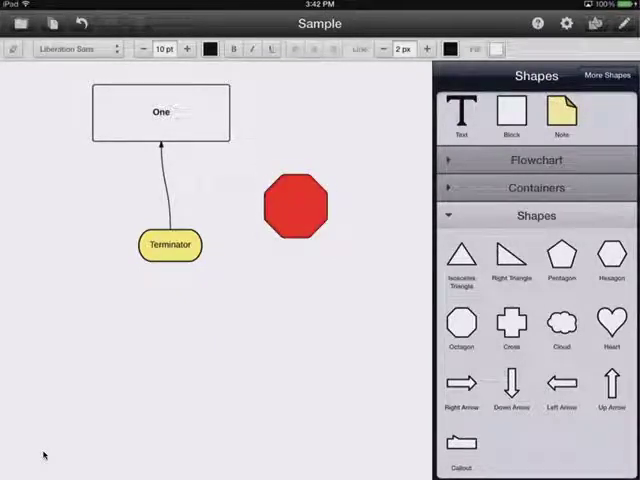
{"action": "double_click", "coordinate": [296, 208]}
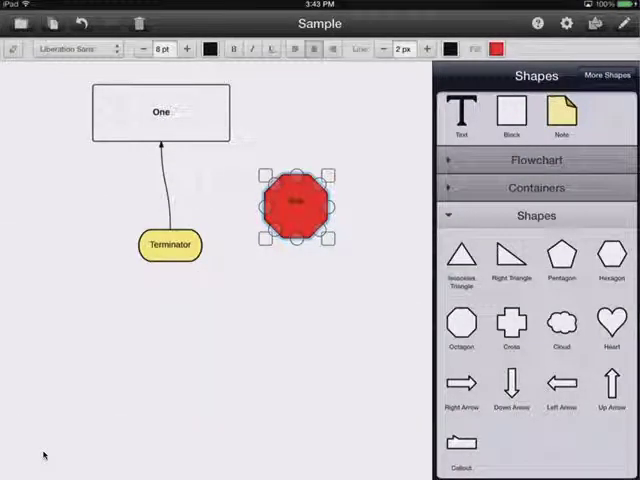
{"action": "left_click", "coordinate": [208, 48]}
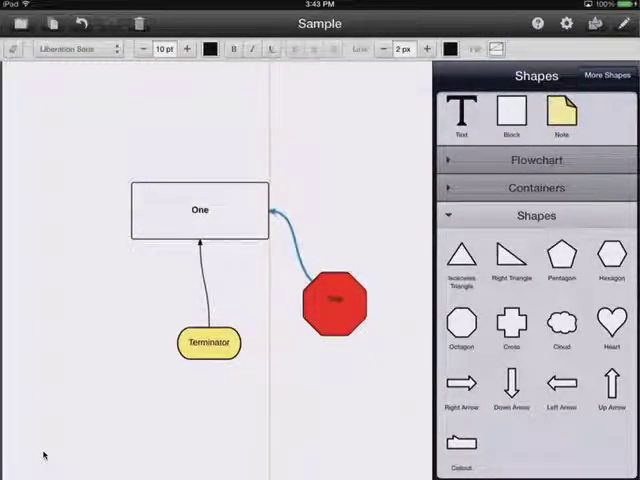
{"action": "left_click", "coordinate": [536, 216]}
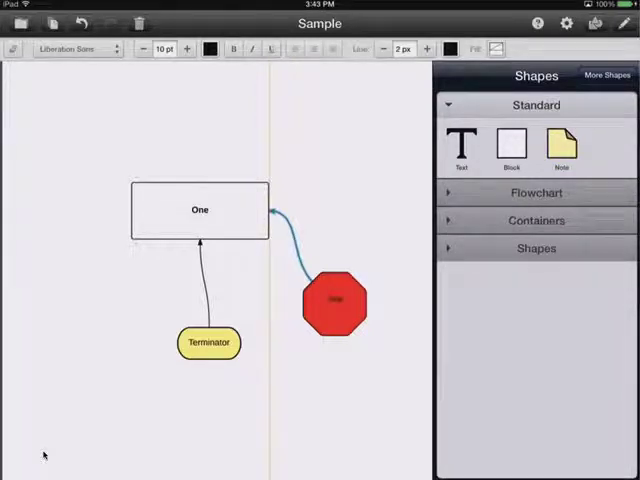
Step: Enable the Network, Electronics and Audio Equipment libraries under More Shapes
{"action": "left_click", "coordinate": [604, 76]}
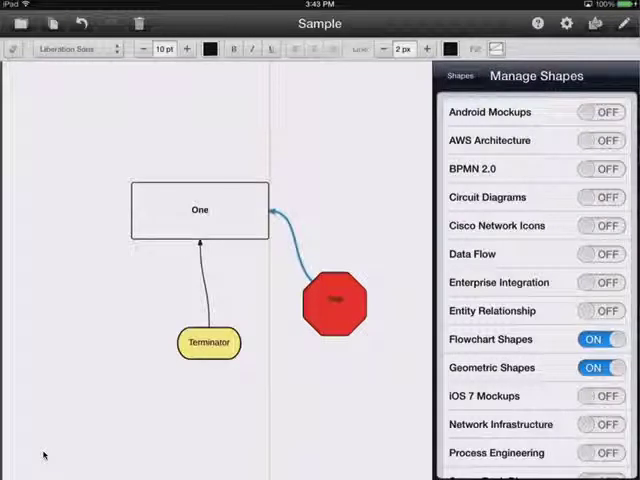
{"action": "scroll", "scroll_direction": "down", "scroll_amount": 3}
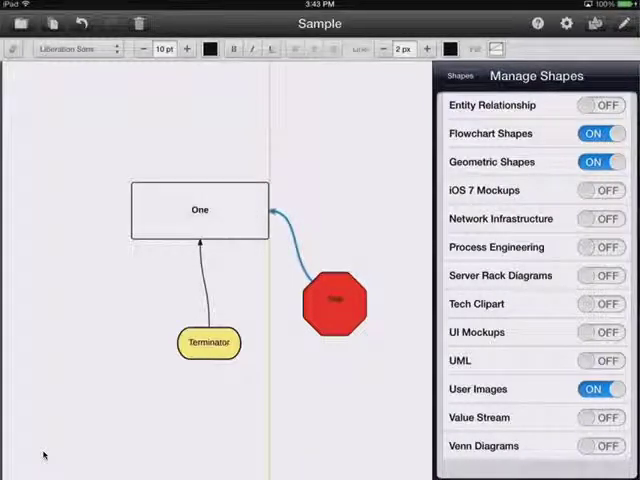
{"action": "left_click", "coordinate": [598, 304]}
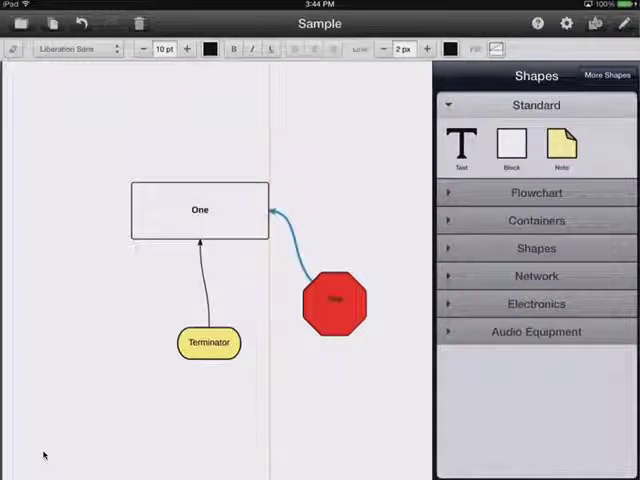
Step: Expand and collapse the Network and Electronics shape collections
{"action": "left_click", "coordinate": [536, 276]}
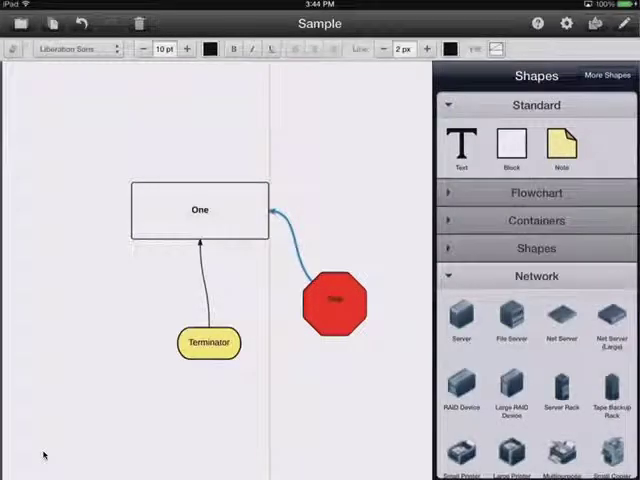
{"action": "left_click", "coordinate": [536, 276]}
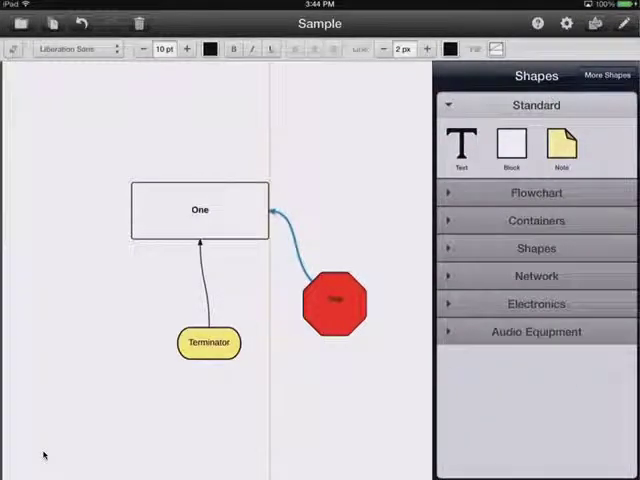
{"action": "left_click", "coordinate": [536, 304]}
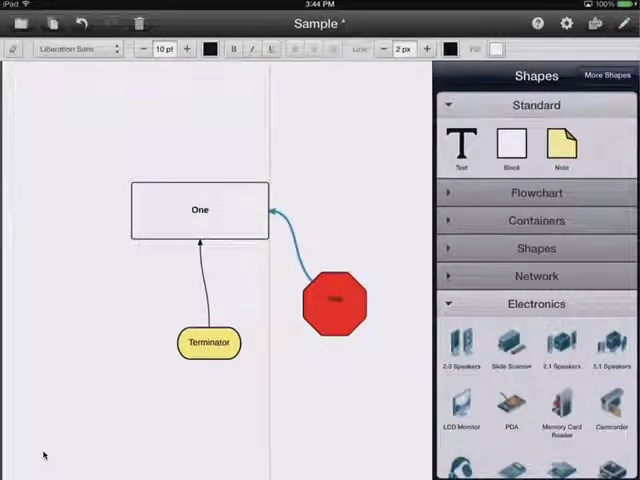
{"action": "left_click", "coordinate": [536, 304]}
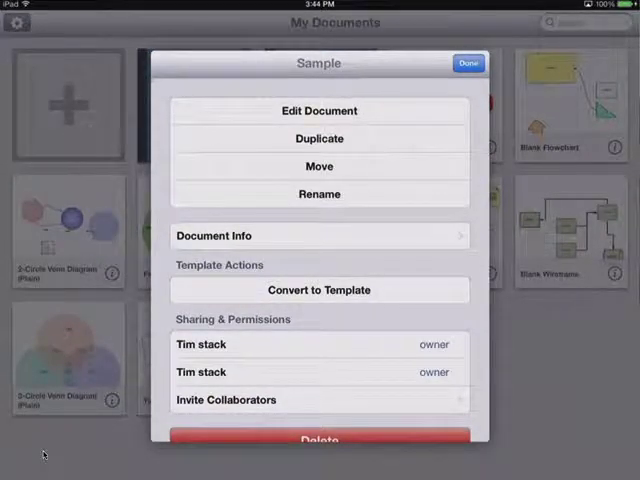
Step: Close the Settings sheet and reopen the Sample diagram with its two monitor icons
{"action": "scroll", "scroll_direction": "down", "scroll_amount": 3}
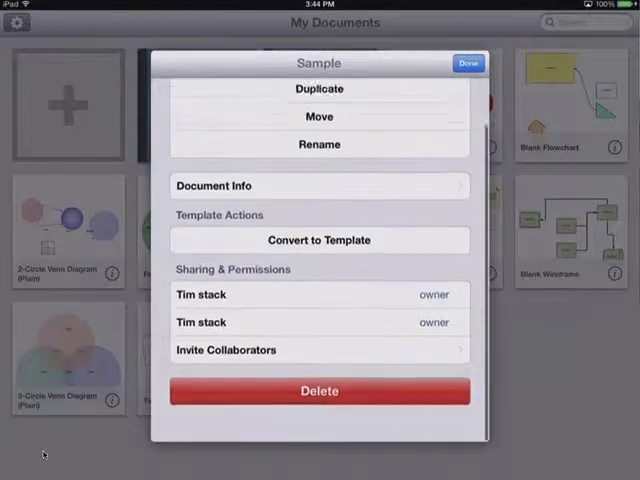
{"action": "left_click", "coordinate": [320, 116]}
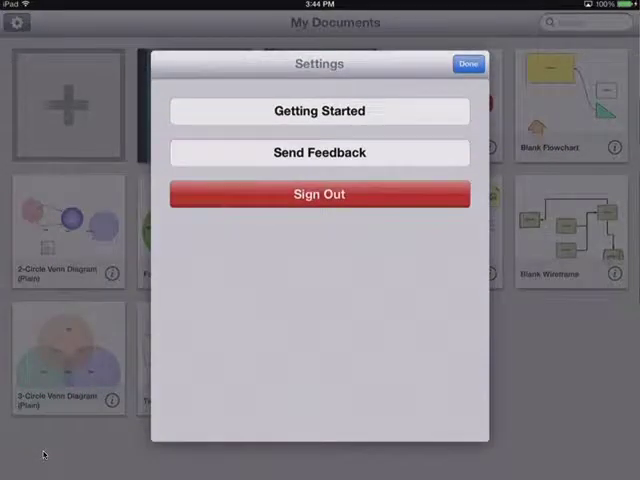
{"action": "left_click", "coordinate": [464, 64]}
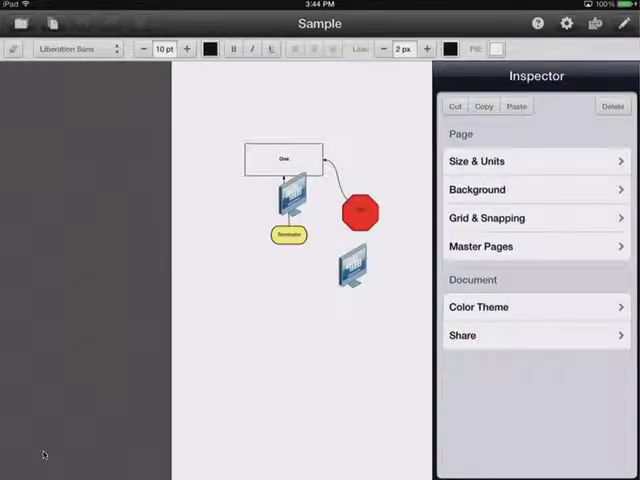
Step: Close the Inspector and move the lower computer monitor further down the page
{"action": "left_click", "coordinate": [534, 28]}
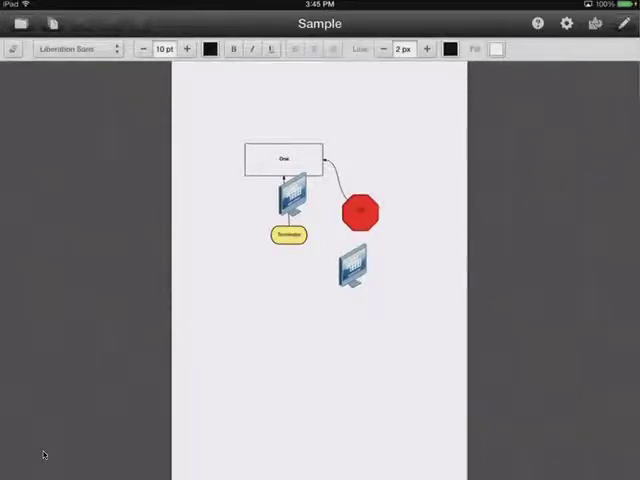
{"action": "left_click", "coordinate": [356, 268]}
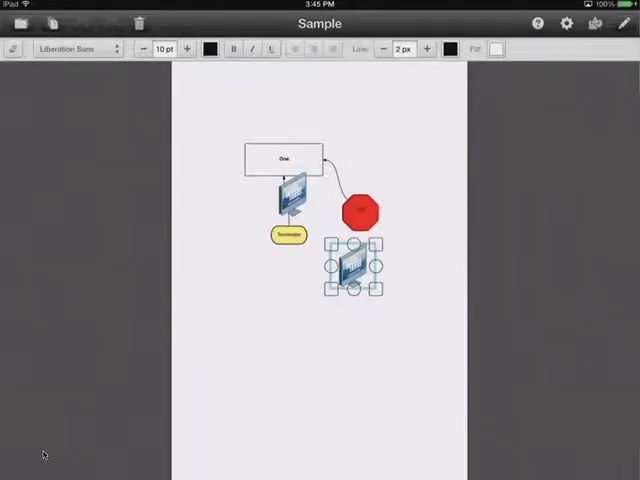
{"action": "left_click_drag", "start_coordinate": [358, 270], "coordinate": [284, 380]}
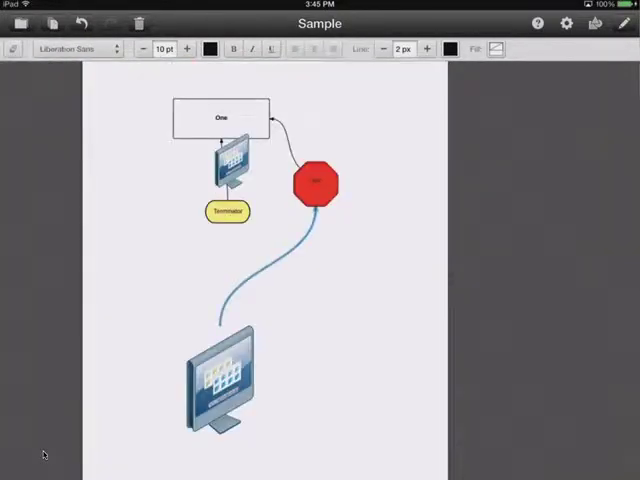
{"action": "left_click", "coordinate": [596, 24]}
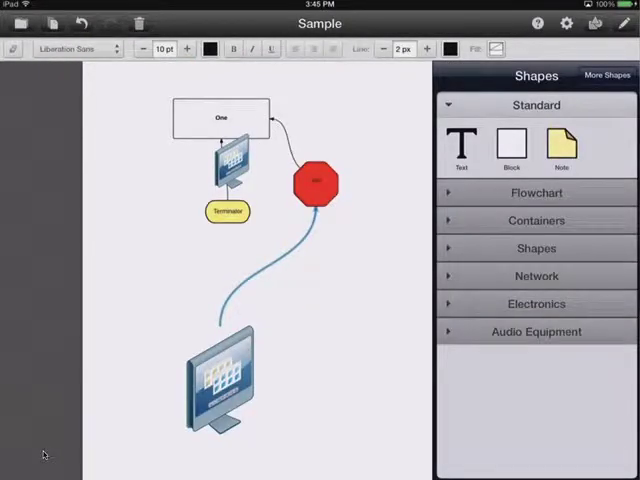